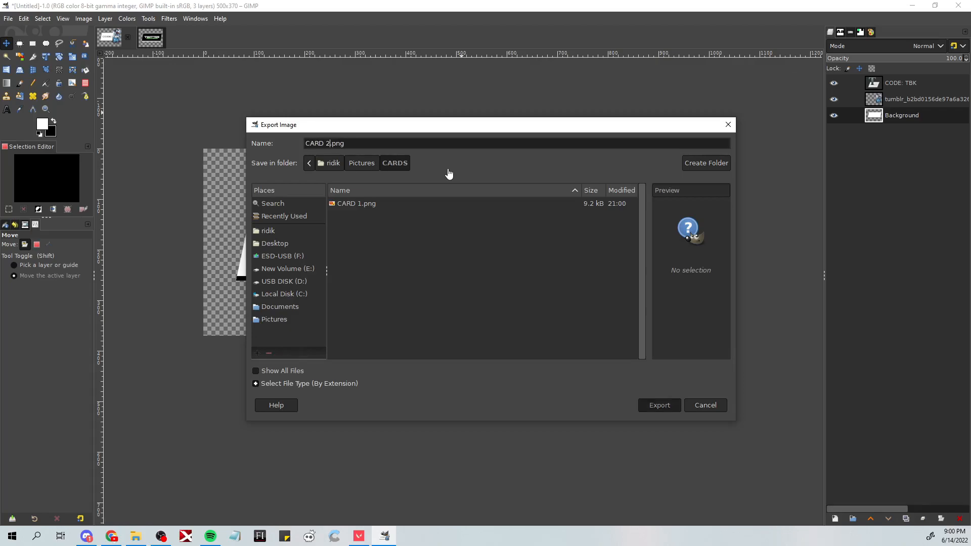
- Export the card as CARD 2.png into the Pictures > CARDS folder
{"action": "left_click", "coordinate": [658, 405]}
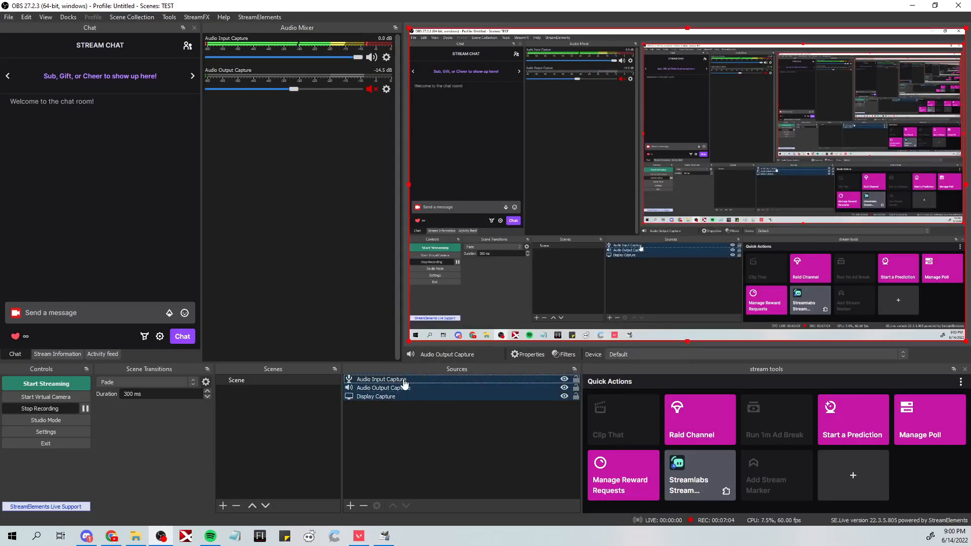
{"action": "left_click", "coordinate": [375, 397]}
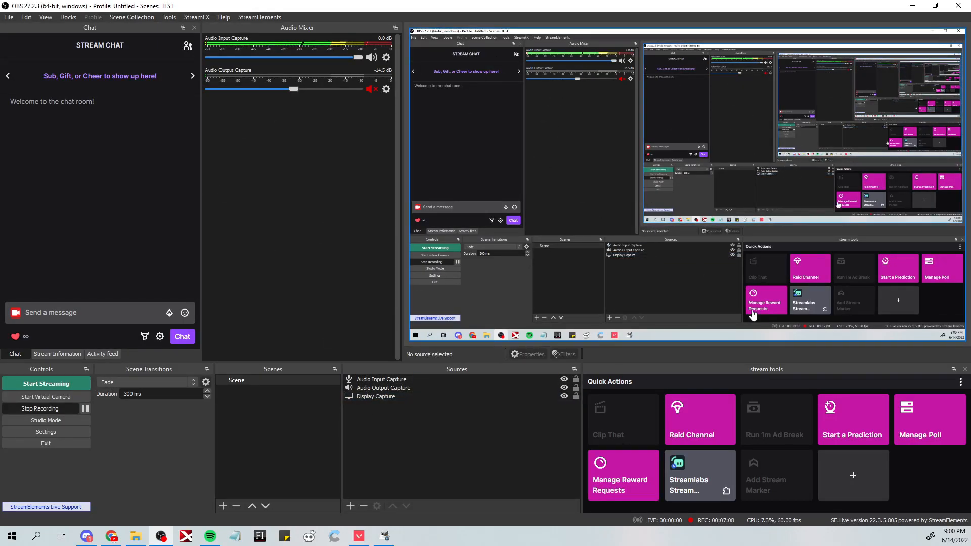
{"action": "left_click", "coordinate": [382, 387]}
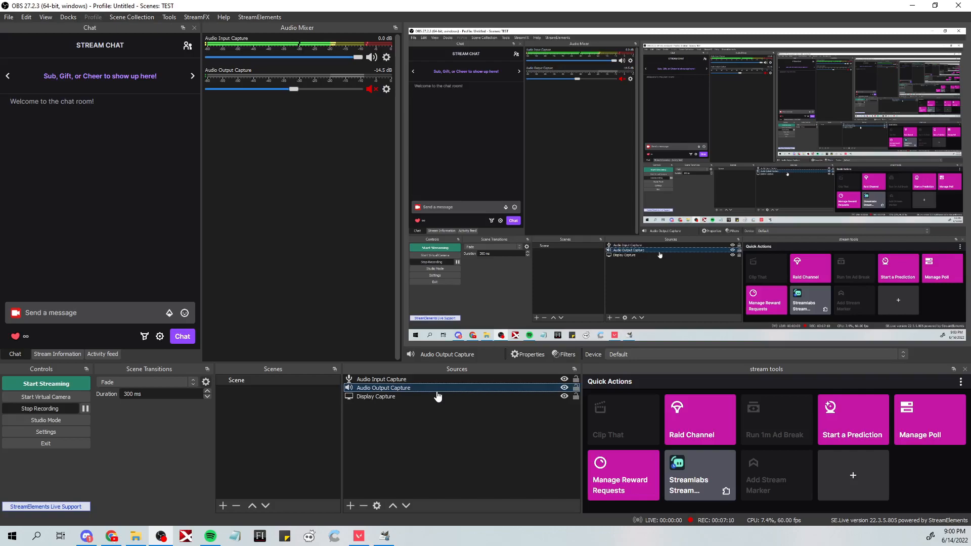
{"action": "mouse_move", "coordinate": [466, 352]}
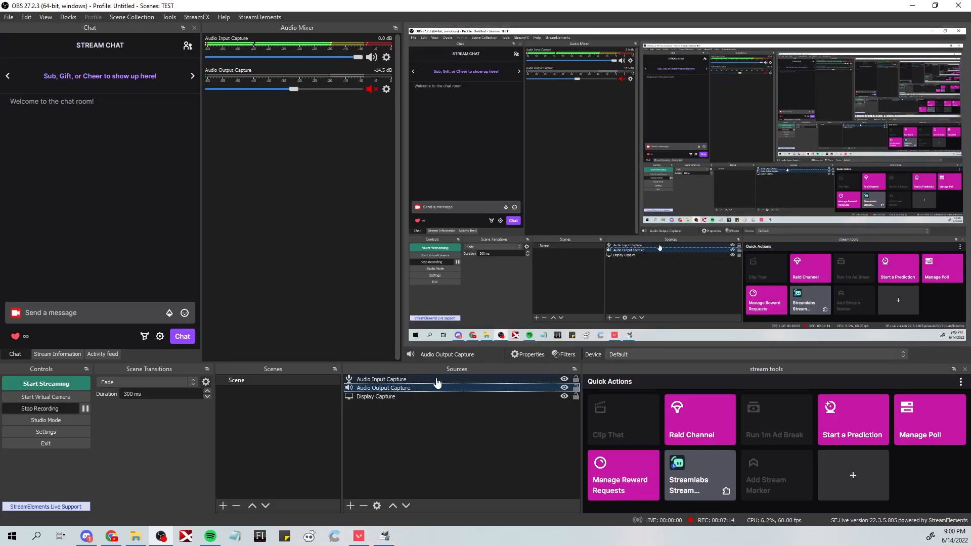
{"action": "left_click", "coordinate": [382, 379]}
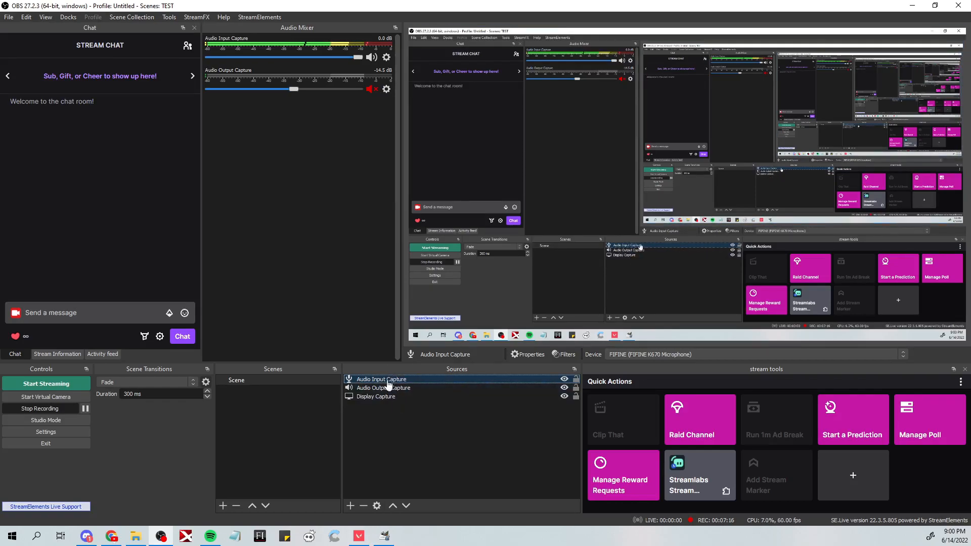
{"action": "mouse_move", "coordinate": [260, 388]}
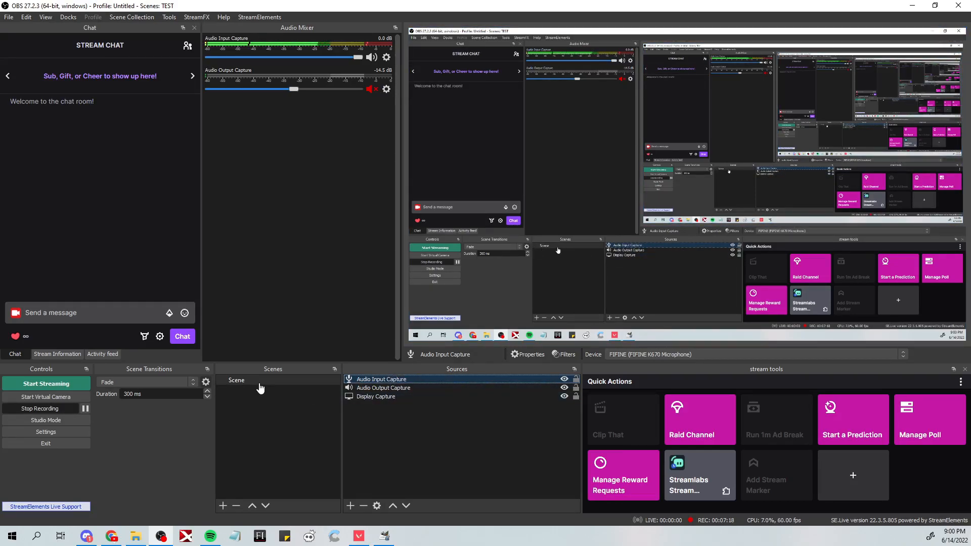
{"action": "mouse_move", "coordinate": [721, 303]}
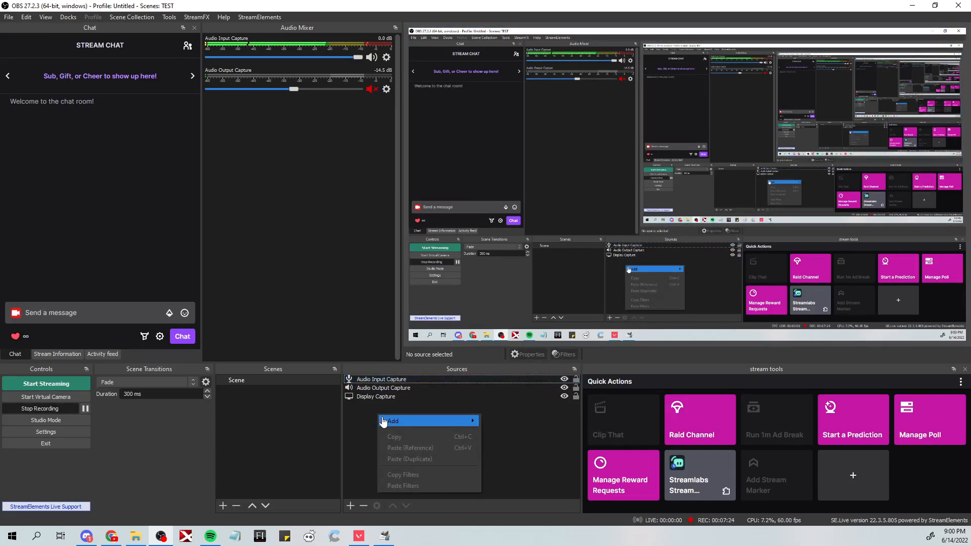
{"action": "mouse_move", "coordinate": [418, 431]}
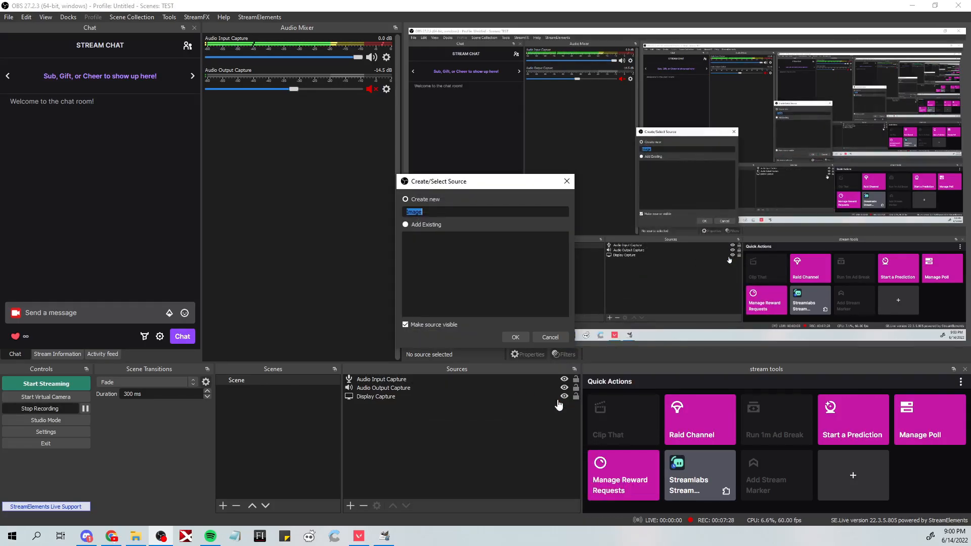
- Add an Image Slide Show source and begin naming it 'OV...'
{"action": "left_click", "coordinate": [548, 337]}
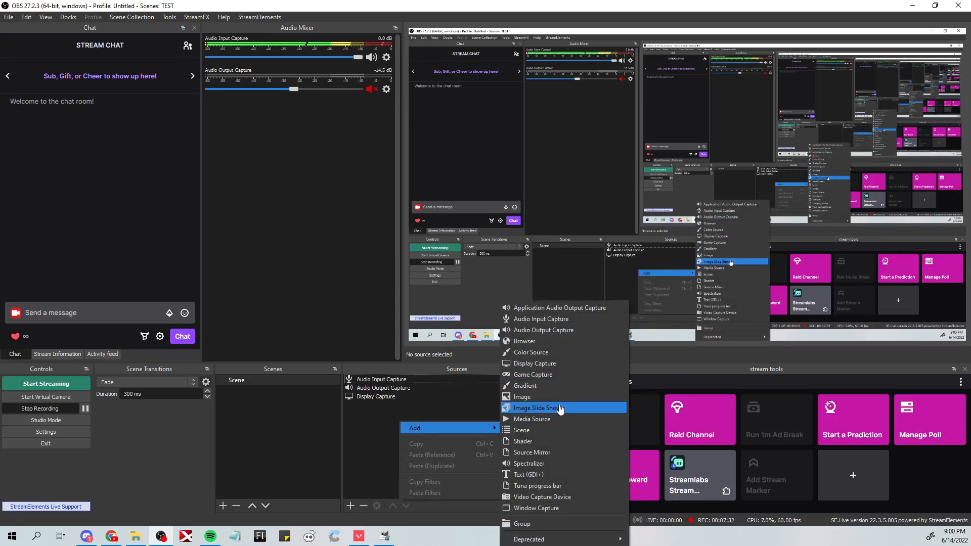
{"action": "left_click", "coordinate": [537, 408]}
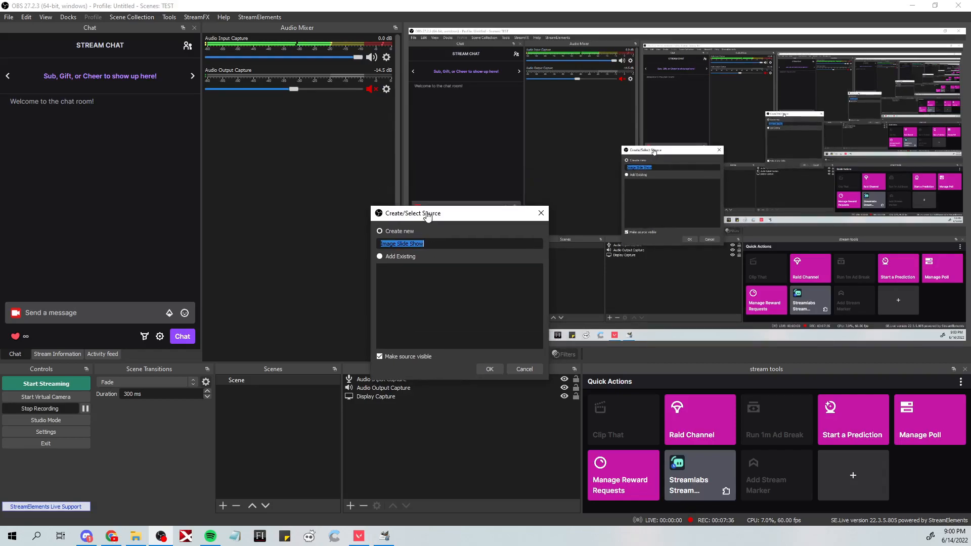
{"action": "type", "text": "OV"}
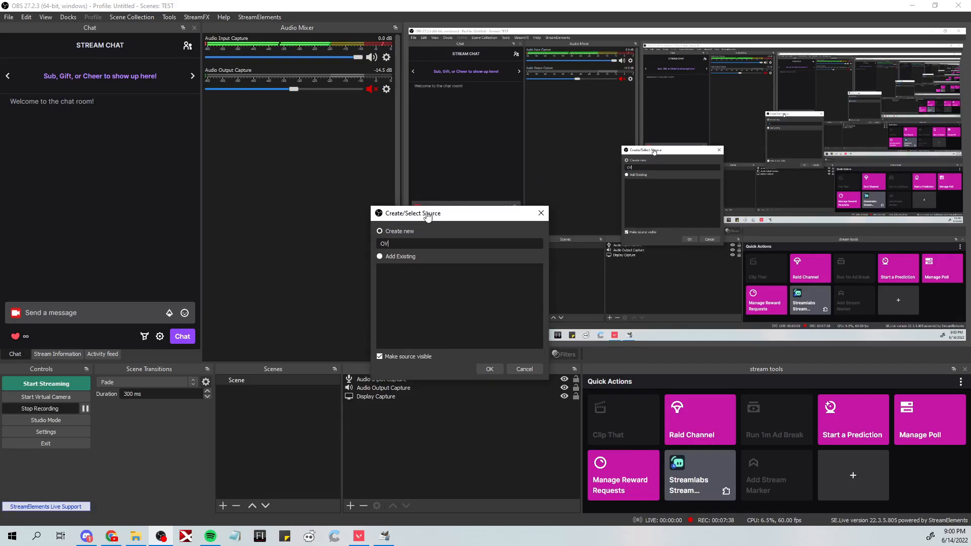
- Confirm the new source named OVERLAYS, bringing up its properties
{"action": "left_click", "coordinate": [489, 369]}
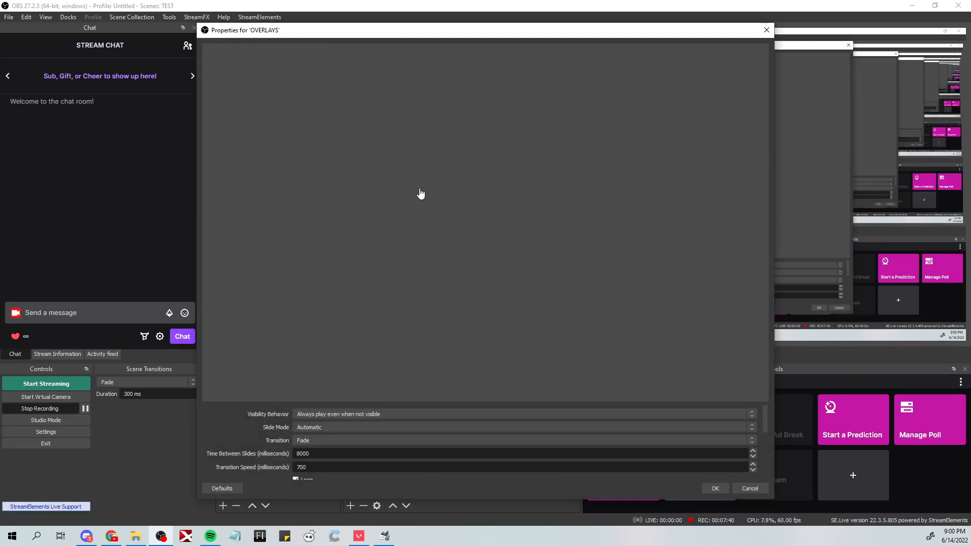
{"action": "mouse_move", "coordinate": [514, 34]}
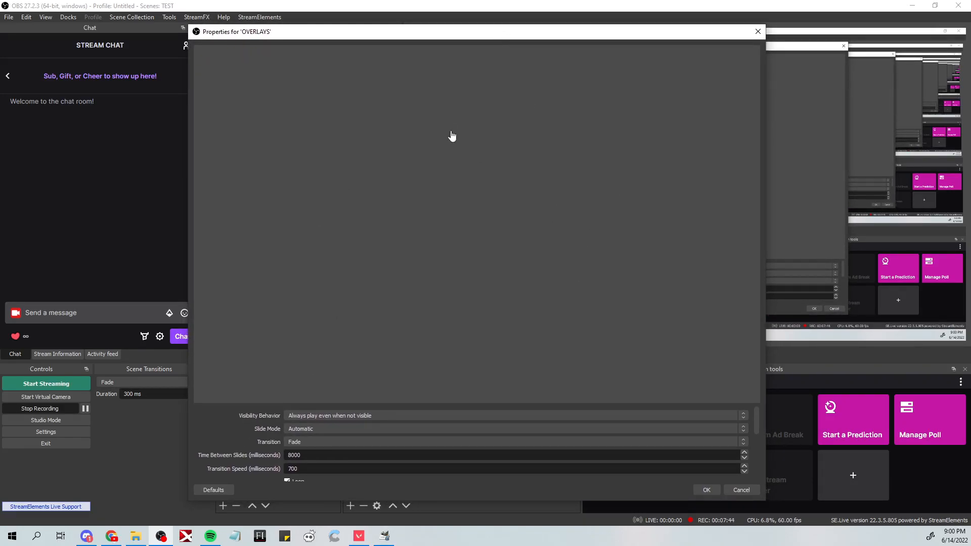
{"action": "mouse_move", "coordinate": [260, 429]}
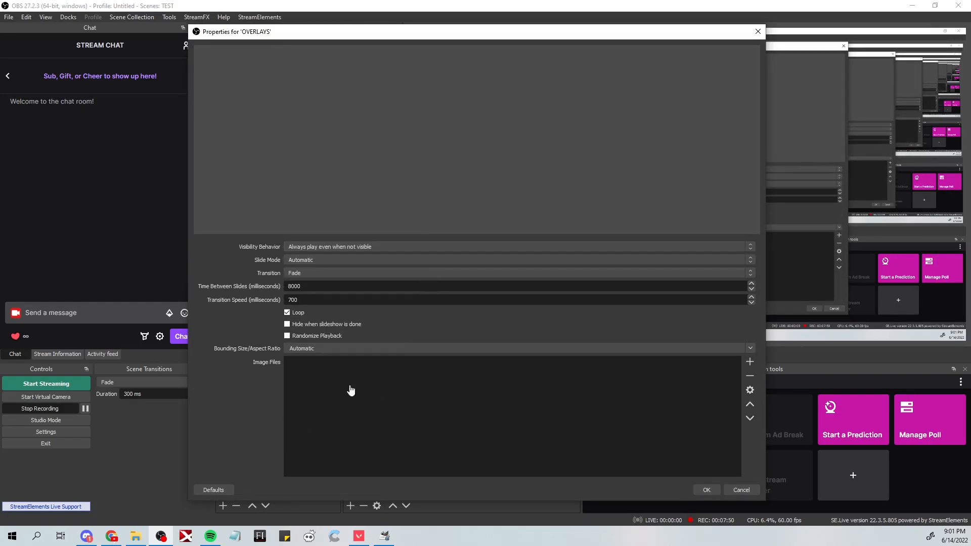
{"action": "mouse_move", "coordinate": [655, 368]}
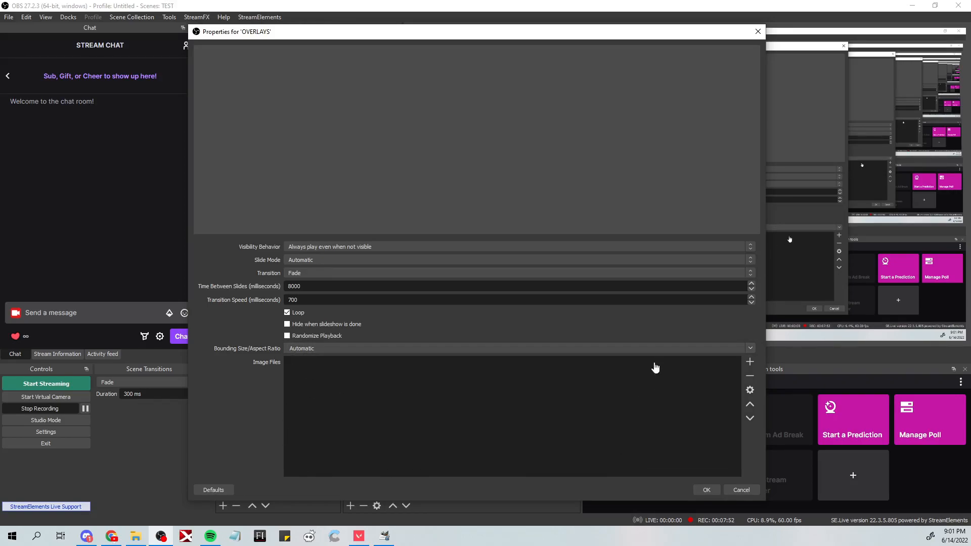
{"action": "mouse_move", "coordinate": [413, 396]}
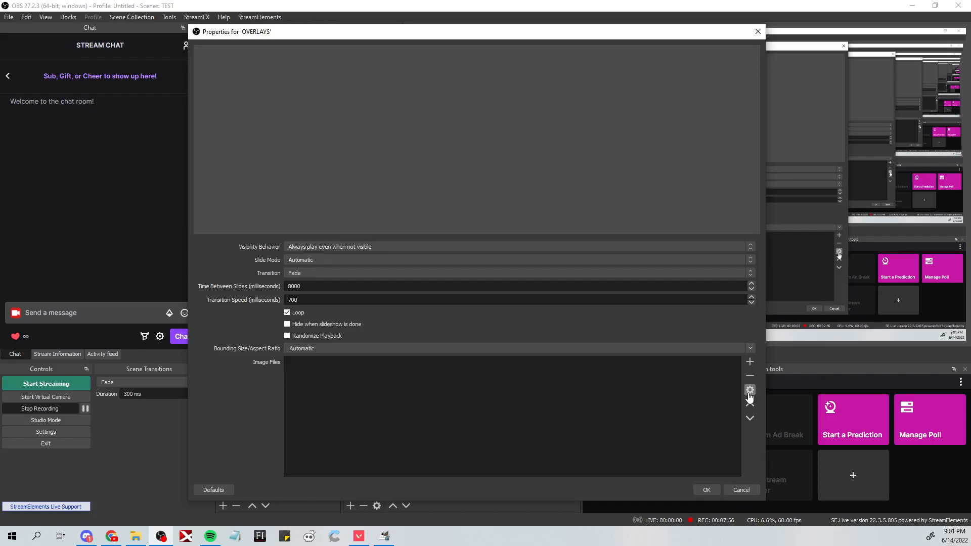
- Start adding an image directory, browsing to the CARDS folder in Pictures
{"action": "left_click", "coordinate": [749, 362]}
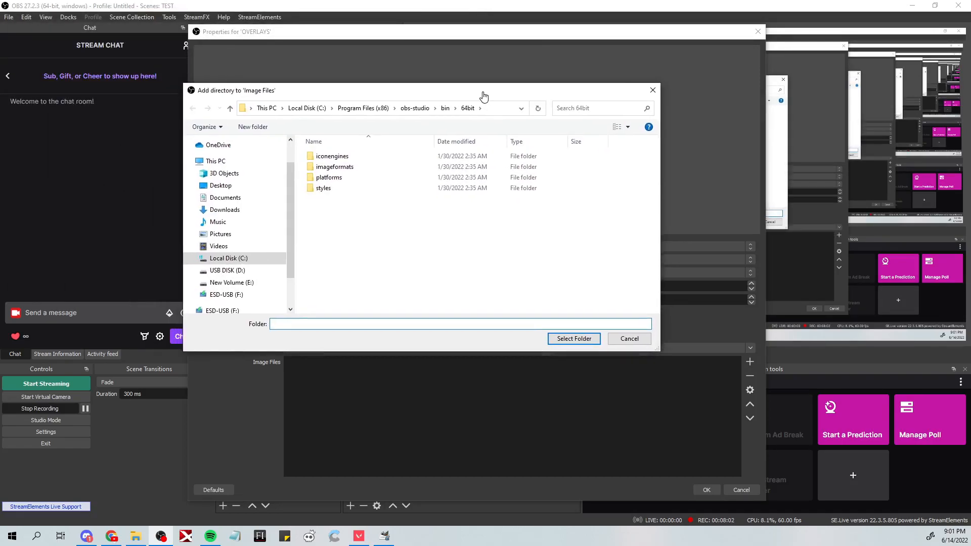
{"action": "left_click", "coordinate": [628, 339]}
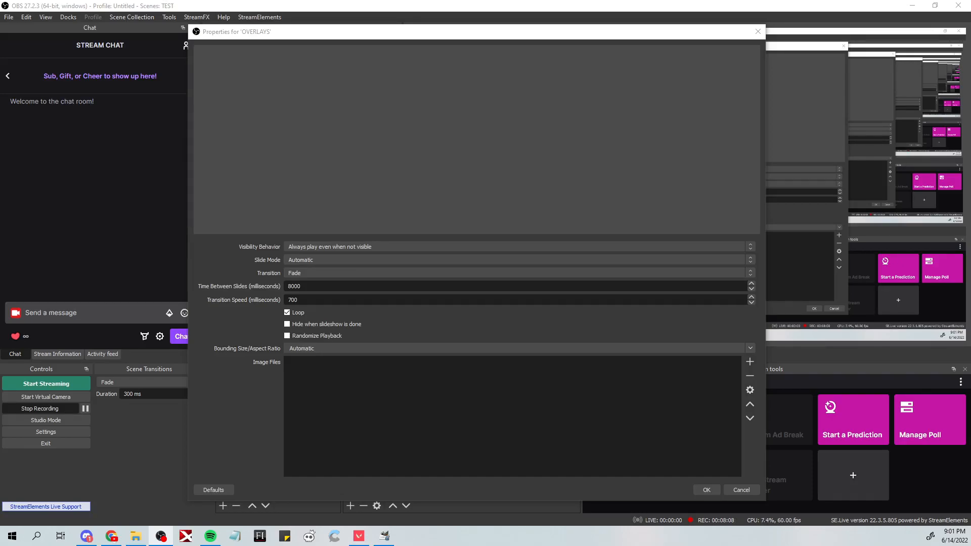
{"action": "left_click", "coordinate": [748, 362]}
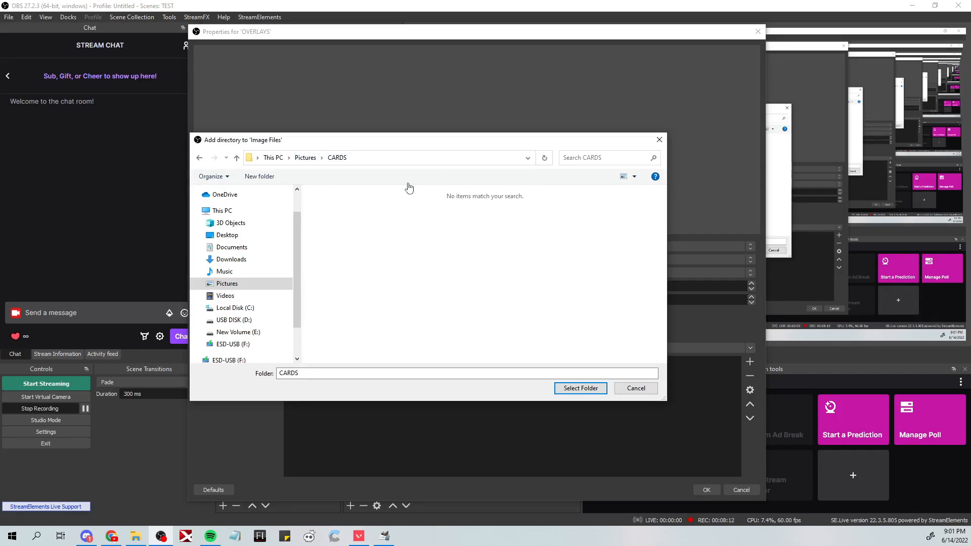
{"action": "mouse_move", "coordinate": [338, 218]}
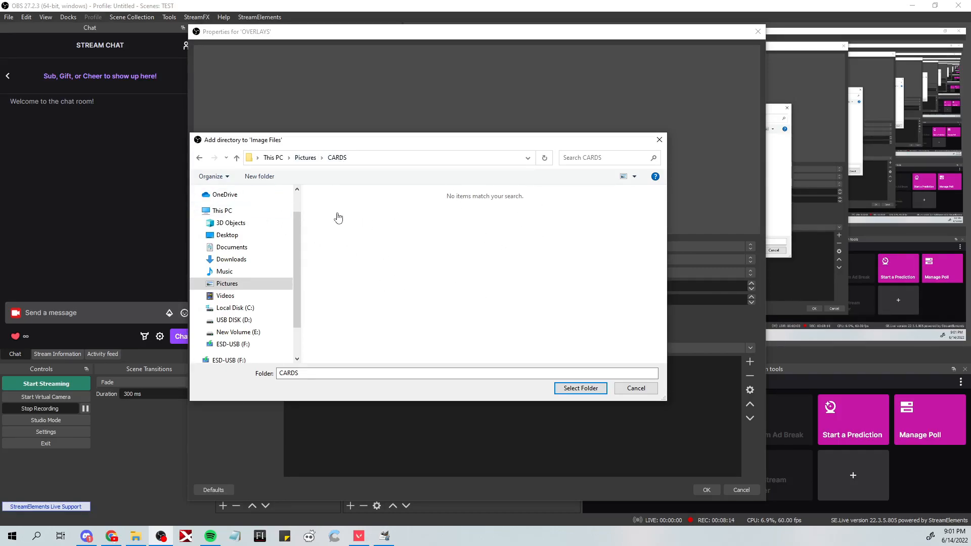
{"action": "mouse_move", "coordinate": [465, 326]}
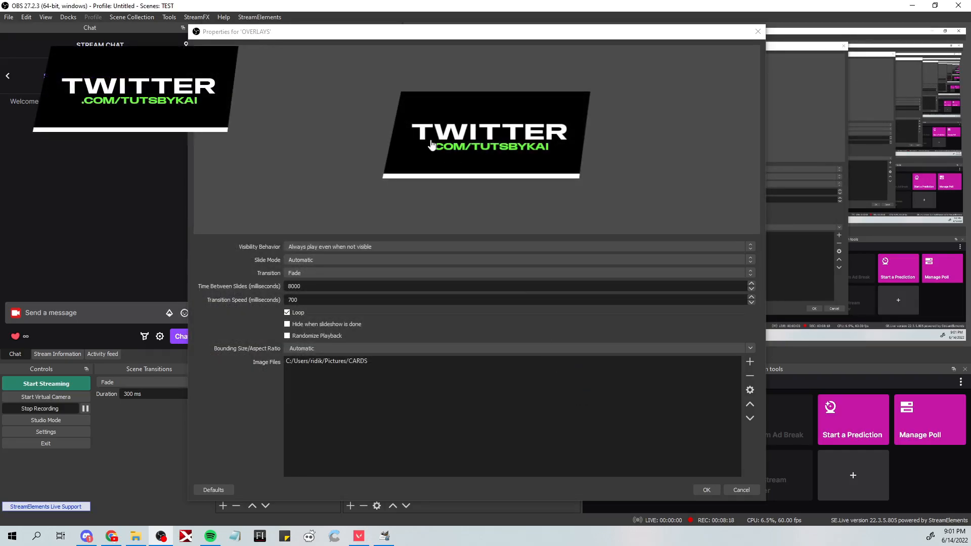
{"action": "mouse_move", "coordinate": [575, 84]}
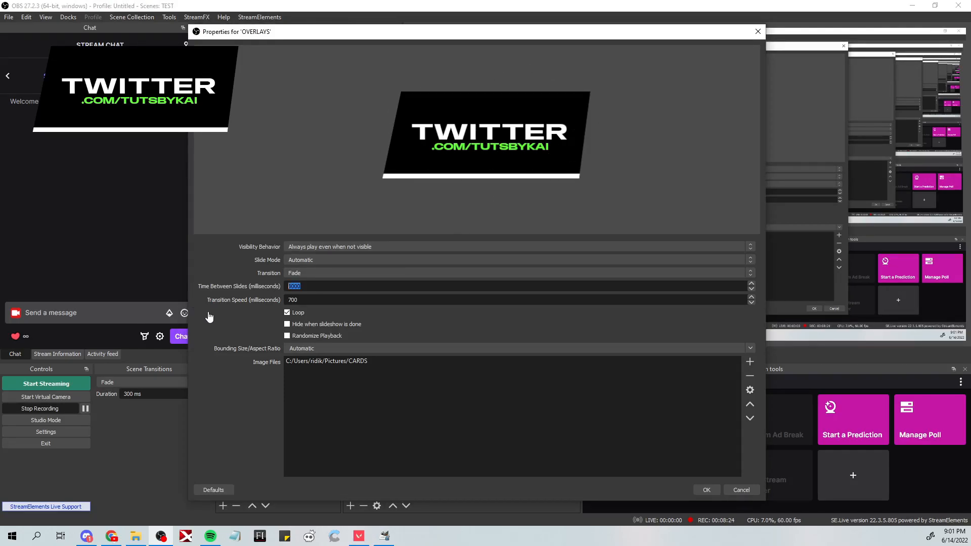
- Set Time Between Slides to 800 ms and enter 10000 as a trial Transition Speed
{"action": "type", "text": "80"}
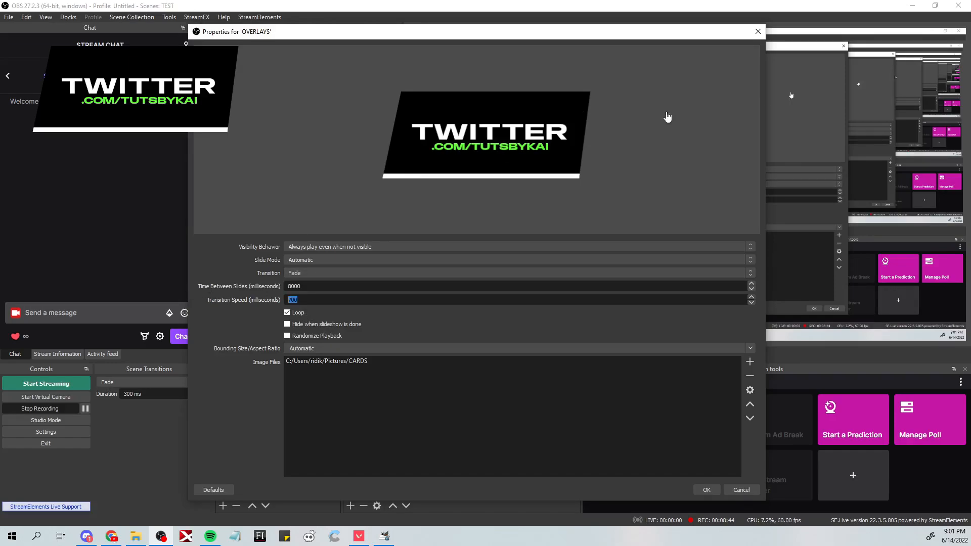
{"action": "mouse_move", "coordinate": [321, 300]}
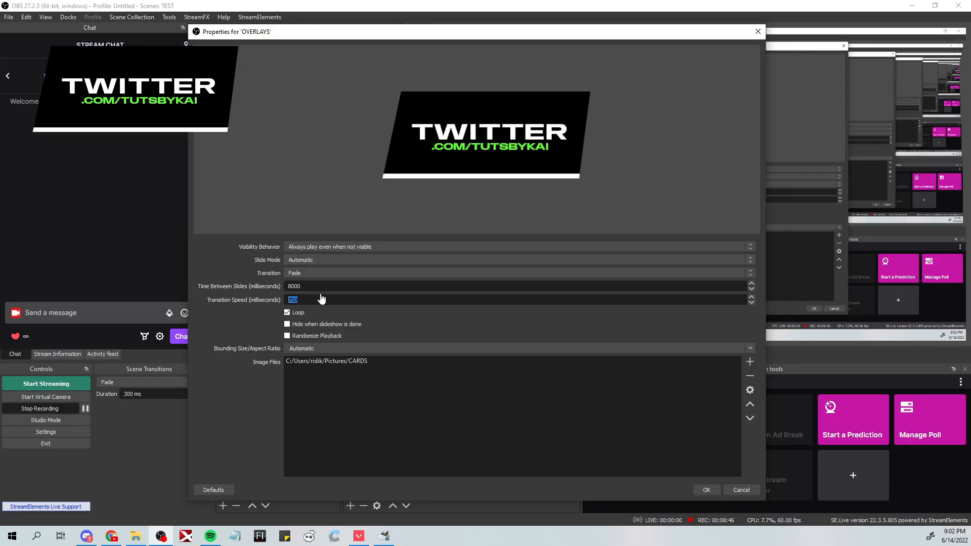
{"action": "type", "text": "1"}
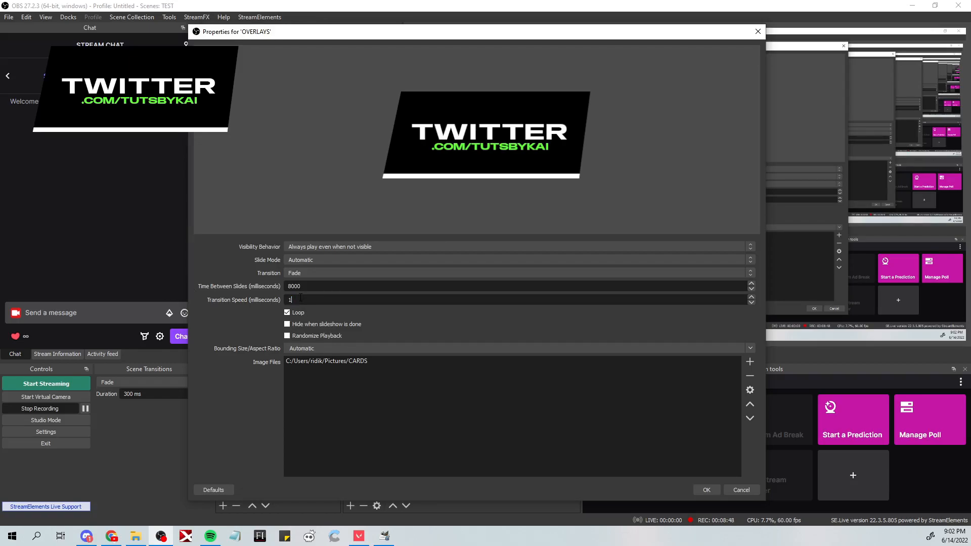
{"action": "type", "text": "100"}
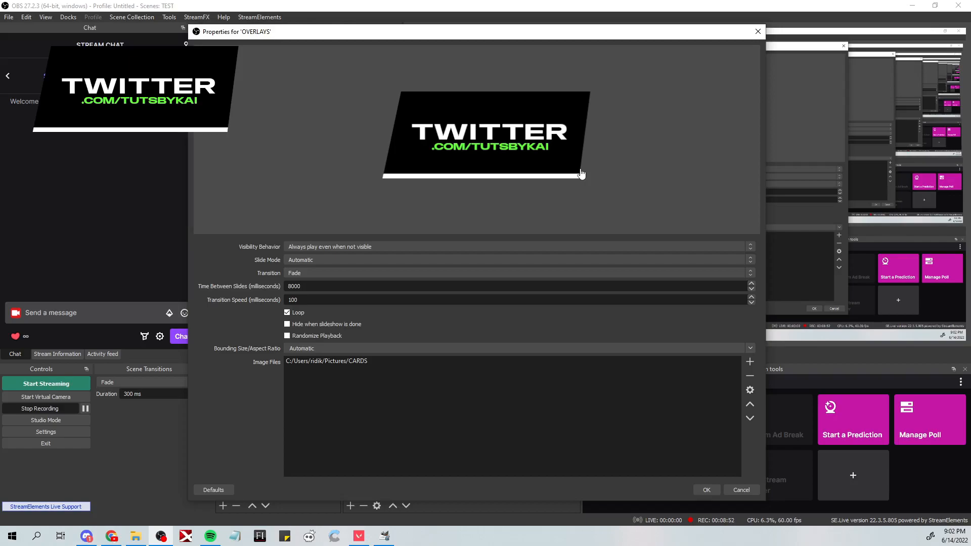
{"action": "mouse_move", "coordinate": [720, 188]}
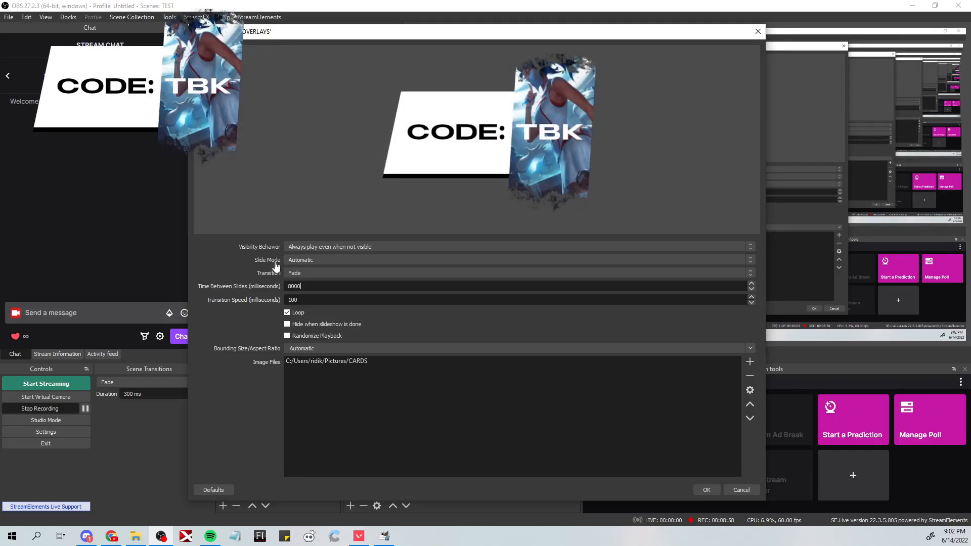
{"action": "type", "text": "10000"}
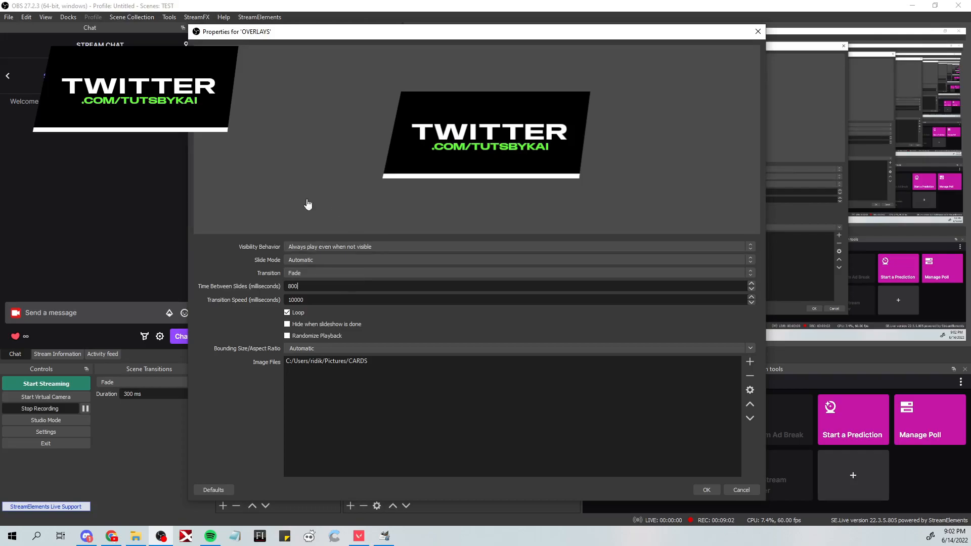
{"action": "mouse_move", "coordinate": [663, 170]}
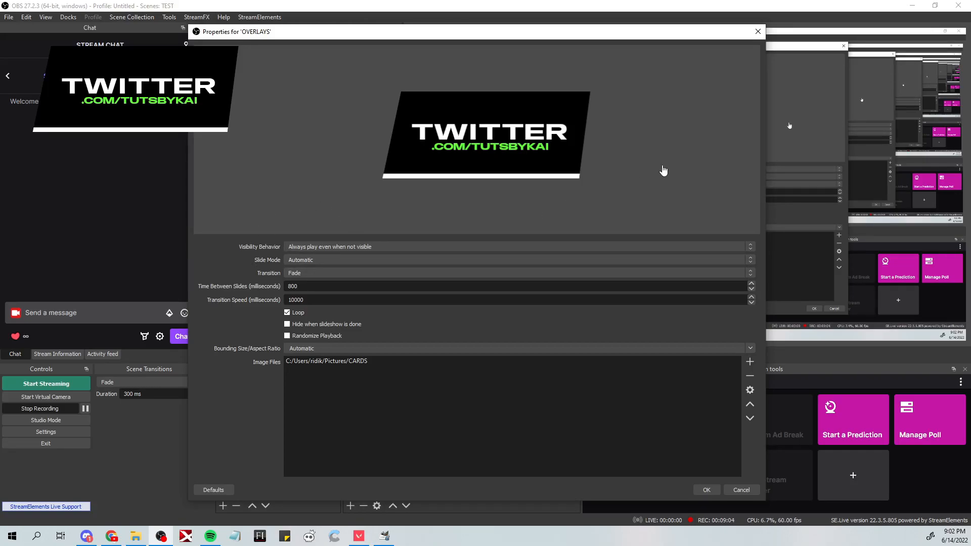
{"action": "mouse_move", "coordinate": [651, 205]}
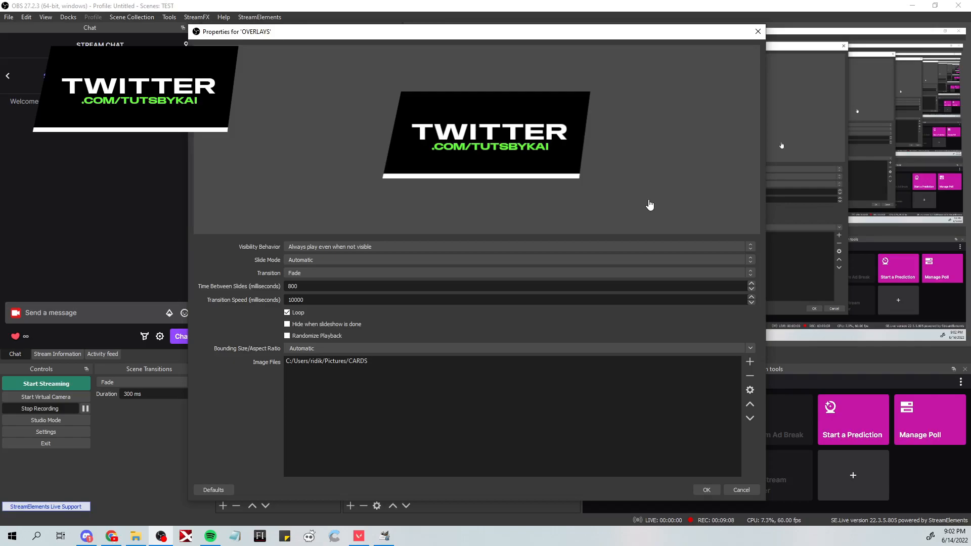
{"action": "mouse_move", "coordinate": [669, 155]}
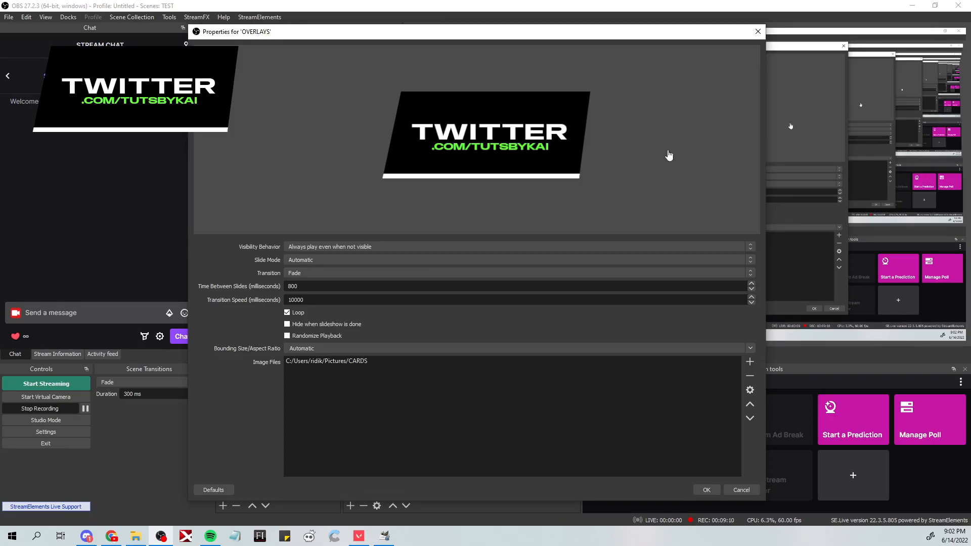
{"action": "mouse_move", "coordinate": [660, 205]}
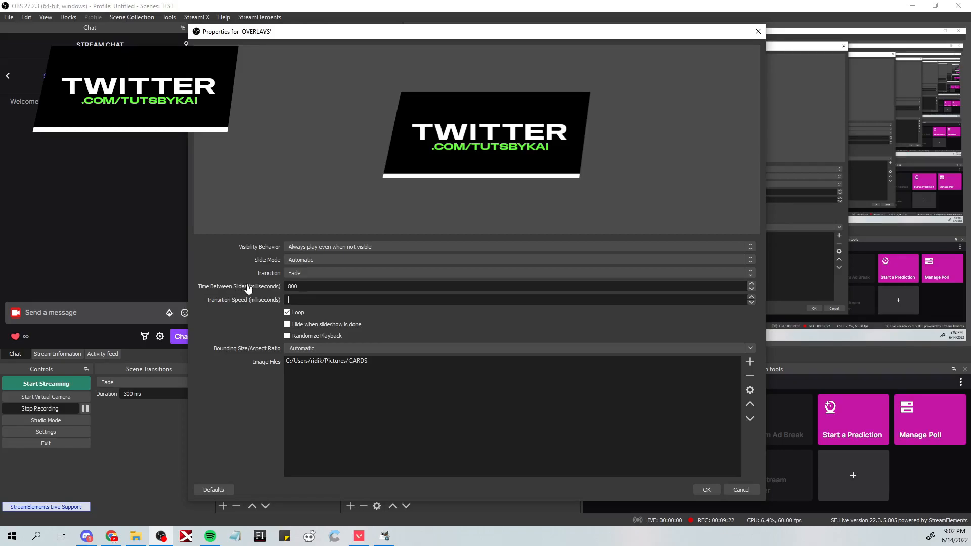
- Set Transition Speed to 300 ms and try the Cut and Swipe transitions
{"action": "type", "text": "300"}
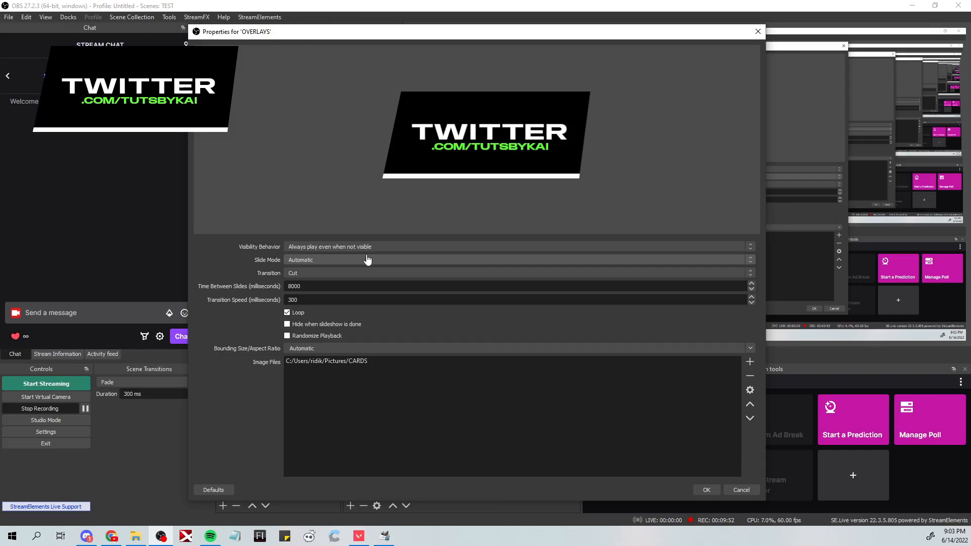
{"action": "left_click", "coordinate": [517, 272]}
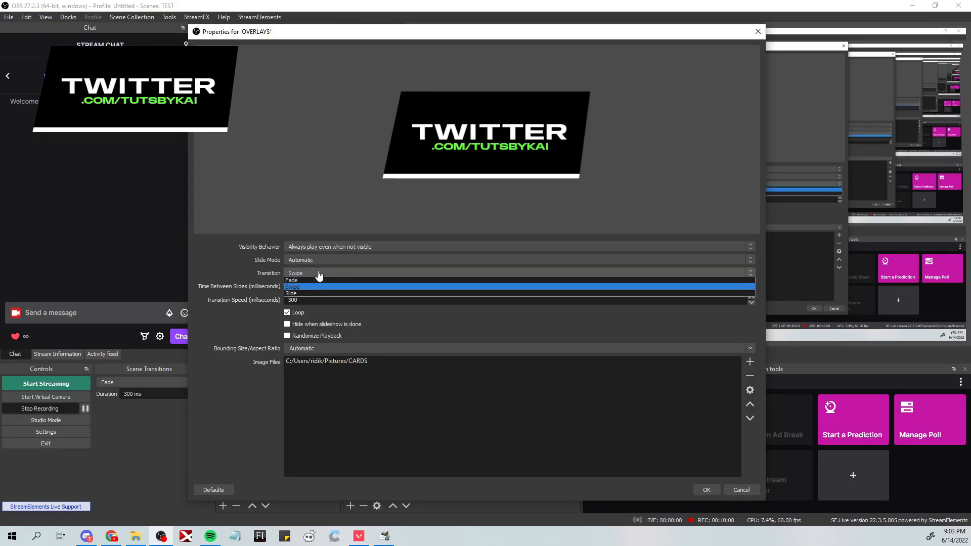
{"action": "left_click", "coordinate": [291, 293]}
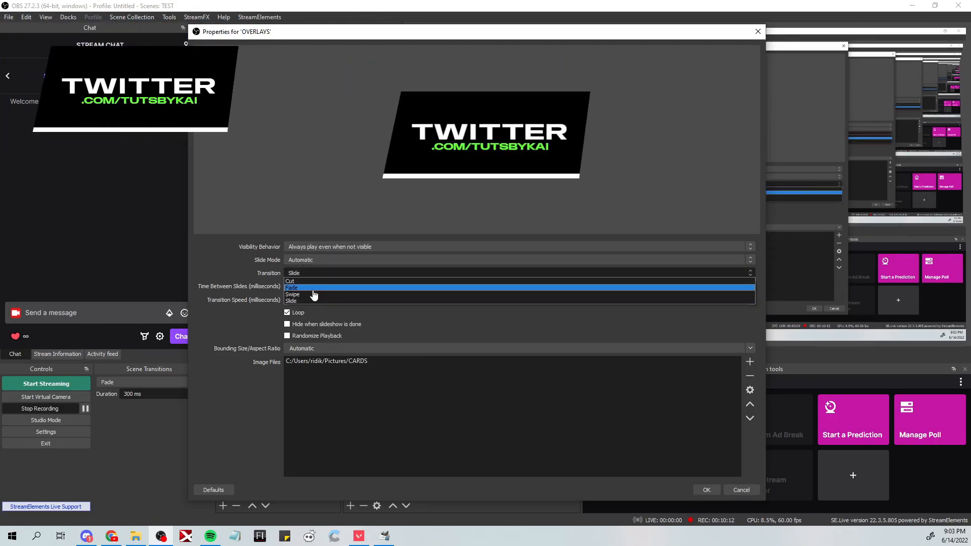
{"action": "left_click", "coordinate": [294, 294]}
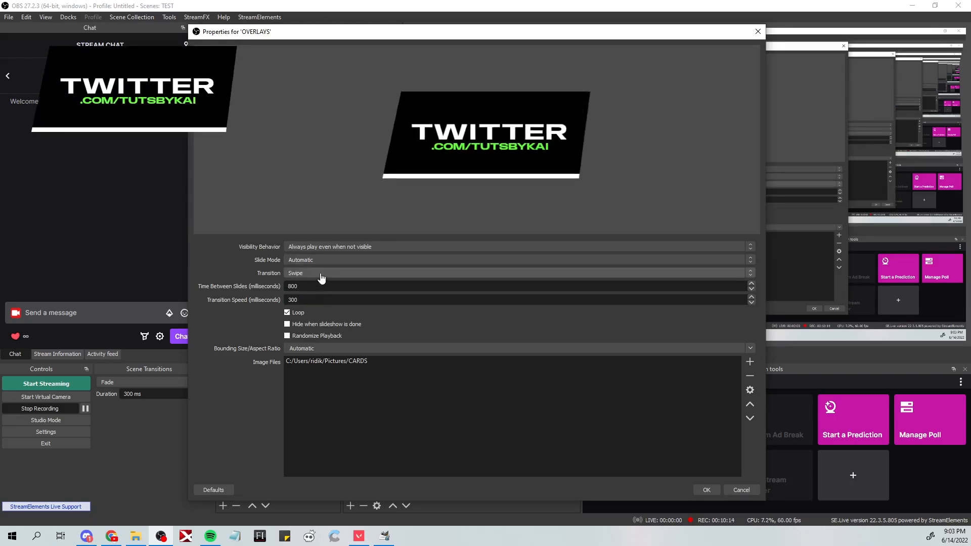
- Try the Slide transition, then settle on Fade for the slide show
{"action": "left_click", "coordinate": [517, 272]}
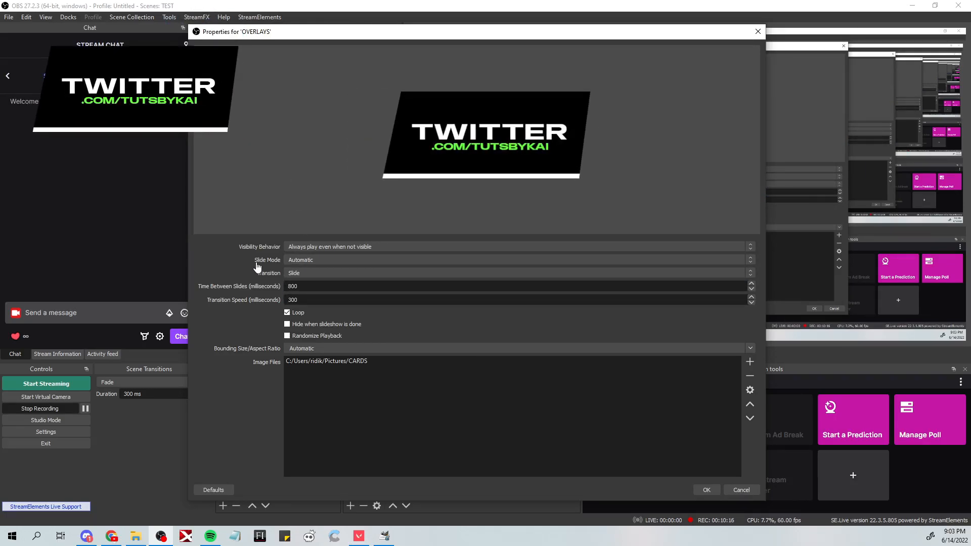
{"action": "left_click", "coordinate": [515, 272]}
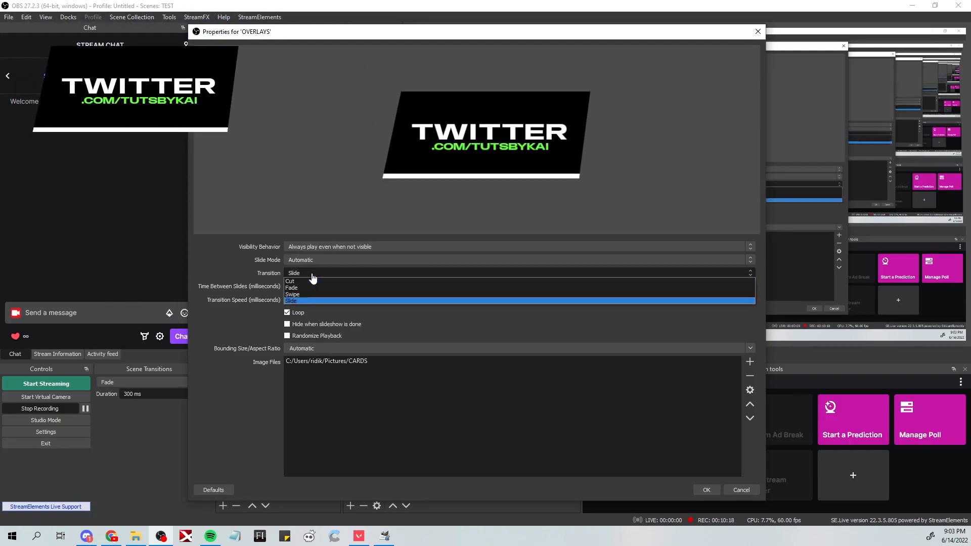
{"action": "mouse_move", "coordinate": [312, 289]}
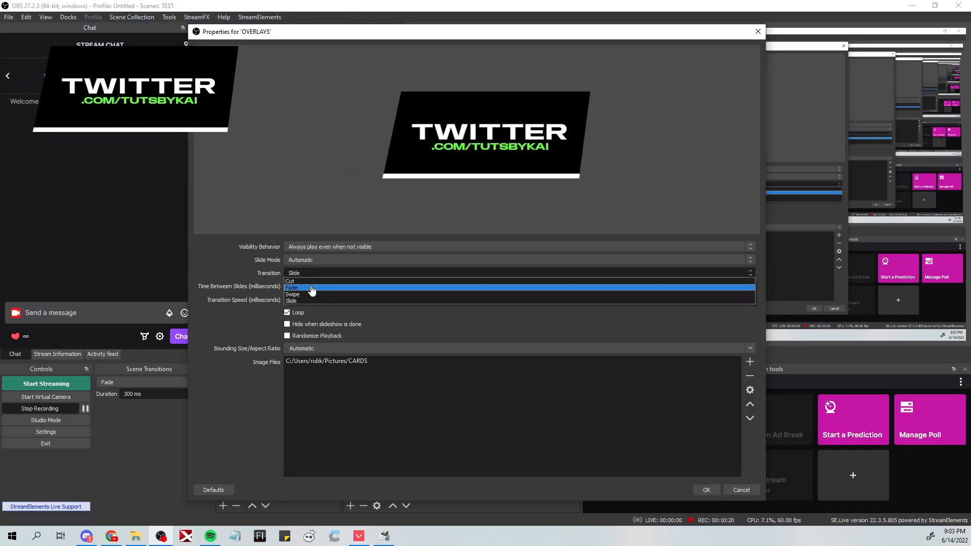
{"action": "left_click", "coordinate": [292, 286]}
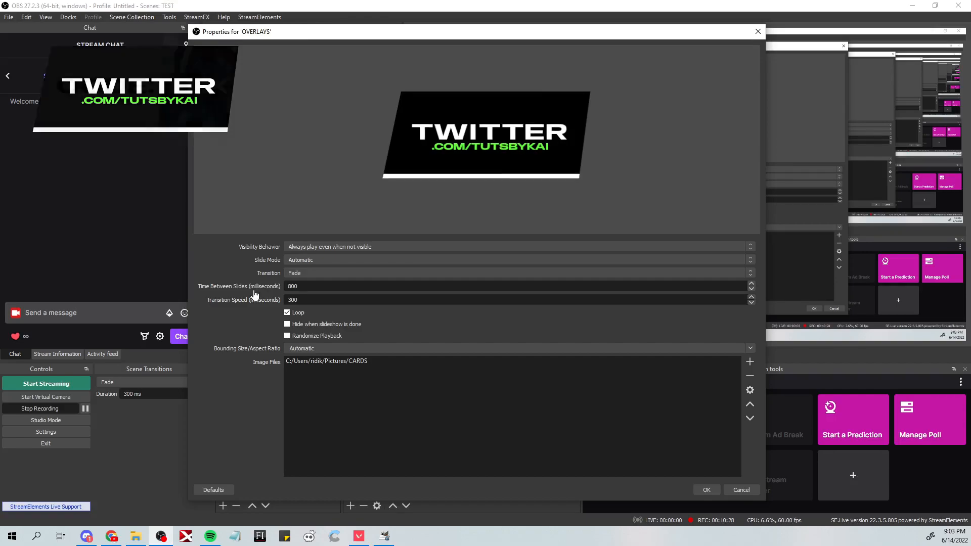
- Keep the Automatic bounding size/aspect ratio and apply the OVERLAYS slide show settings
{"action": "left_click", "coordinate": [750, 348]}
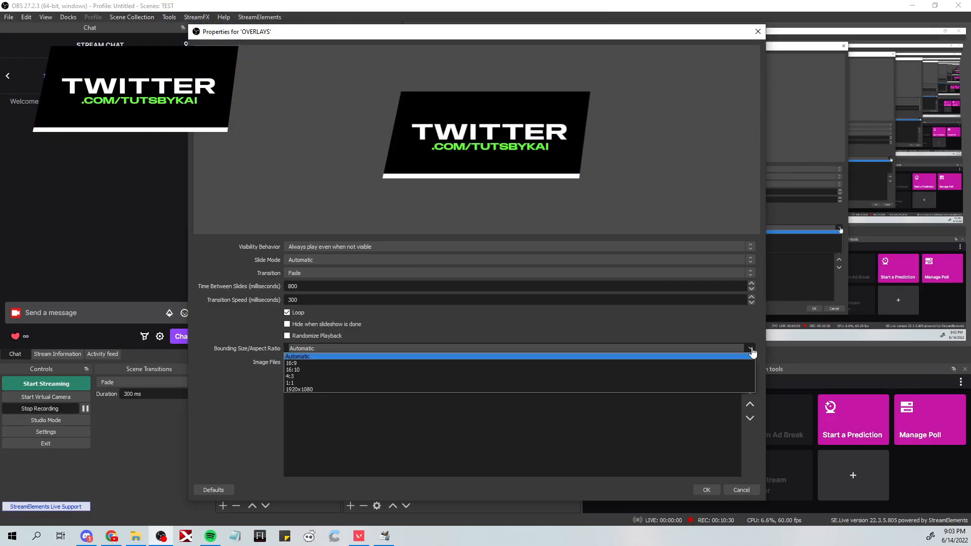
{"action": "mouse_move", "coordinate": [301, 369]}
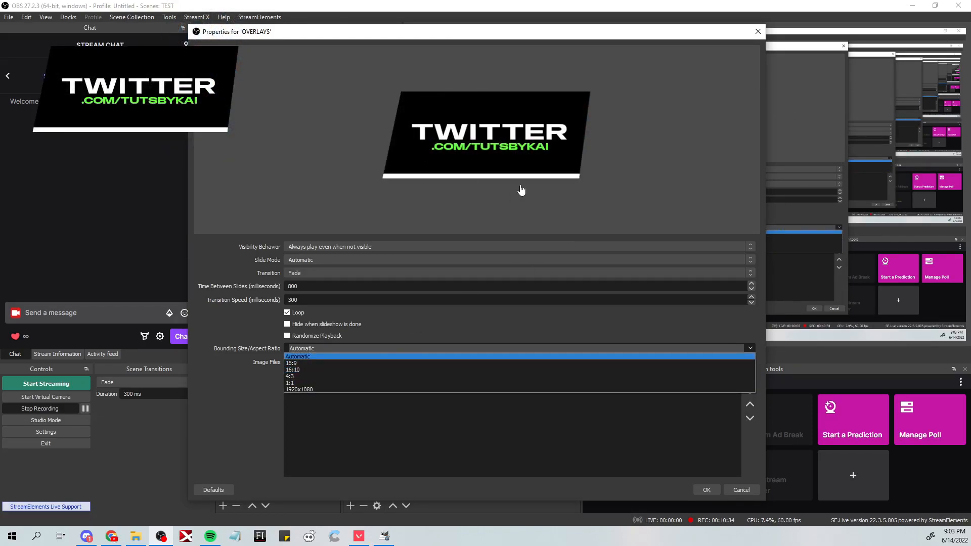
{"action": "left_click", "coordinate": [297, 356]}
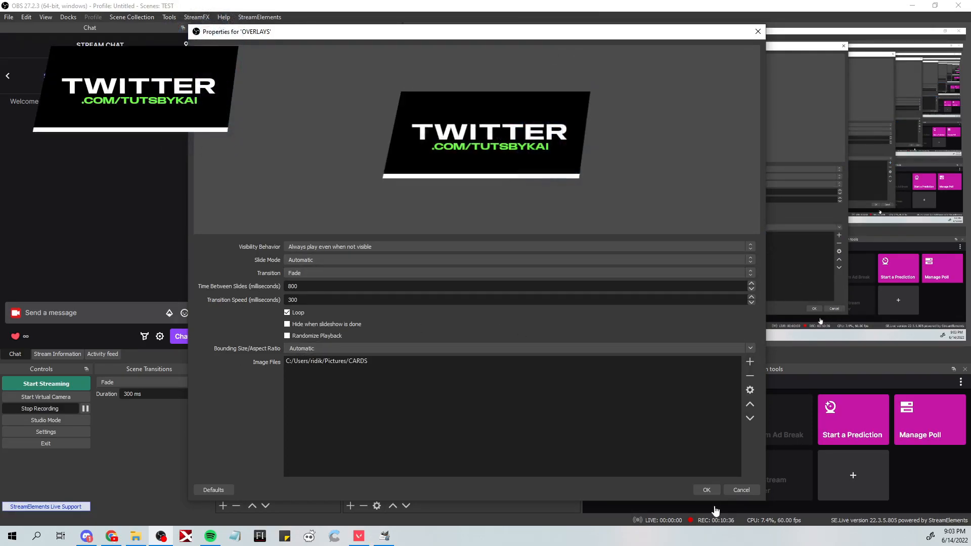
{"action": "left_click", "coordinate": [705, 489]}
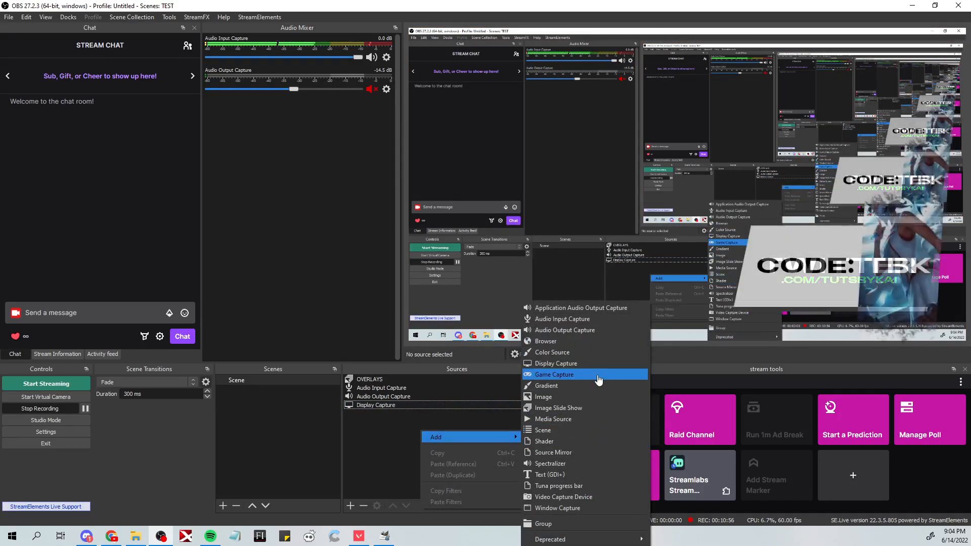
- Add a Game Capture source set to capture the specific VALORANT window
{"action": "left_click", "coordinate": [553, 374]}
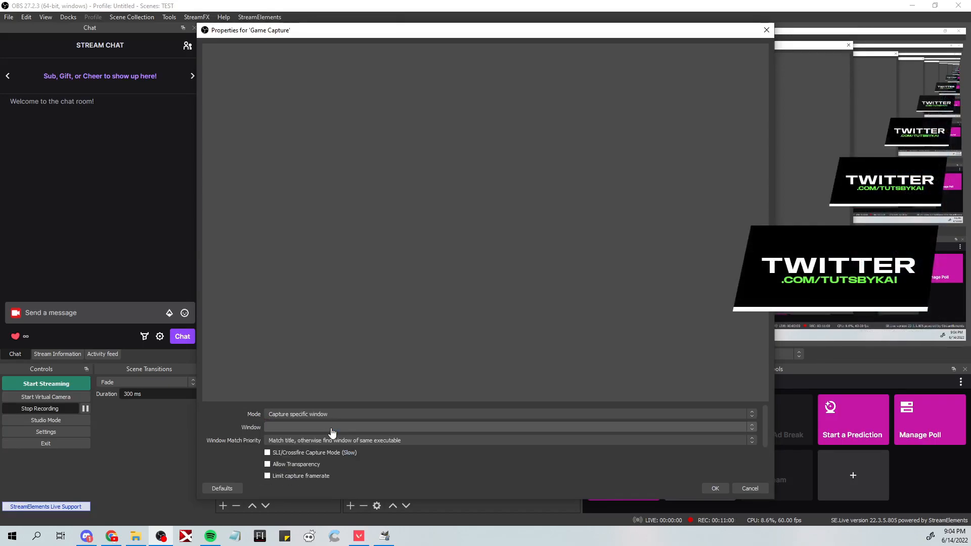
{"action": "left_click", "coordinate": [508, 427]}
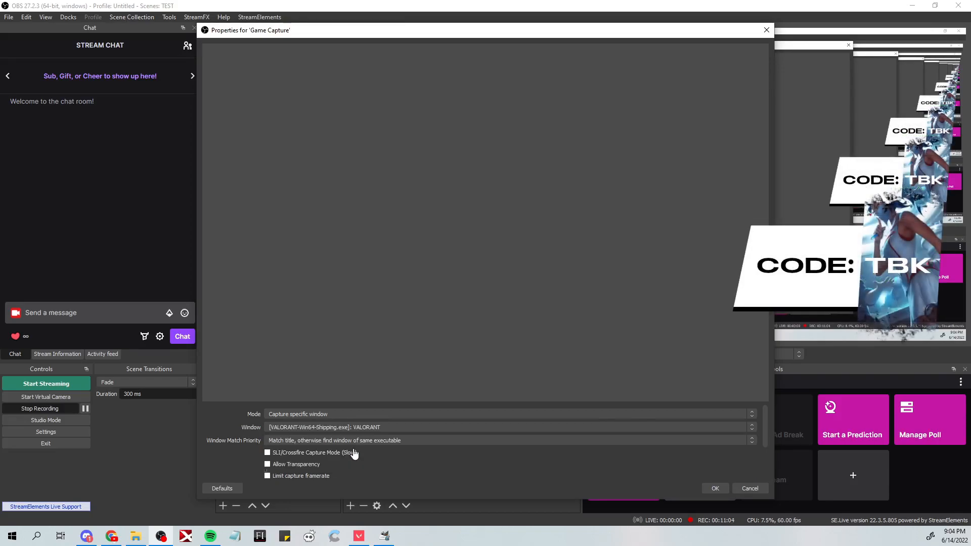
{"action": "left_click", "coordinate": [714, 487]}
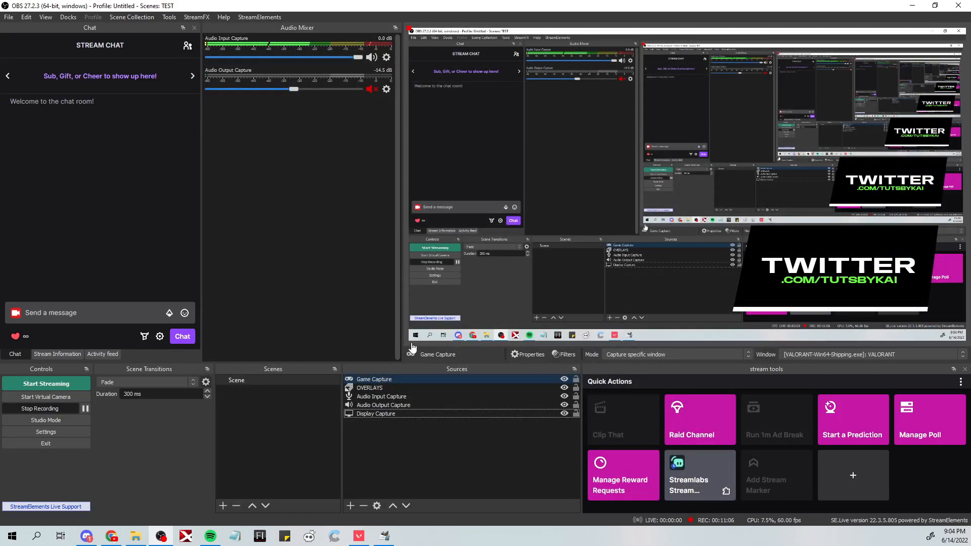
{"action": "left_click", "coordinate": [370, 388]}
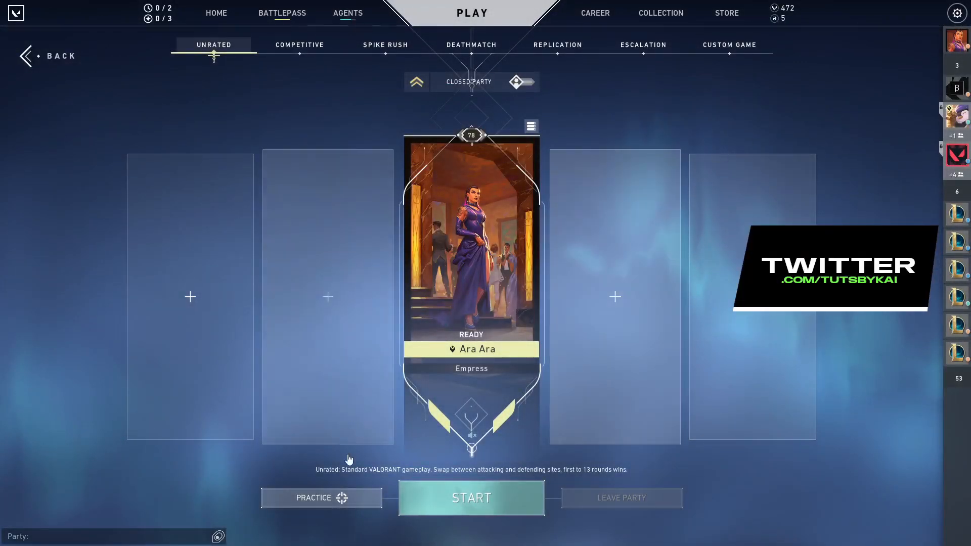
- Queue into the practice Range and pick Reyna as the agent
{"action": "left_click", "coordinate": [470, 497]}
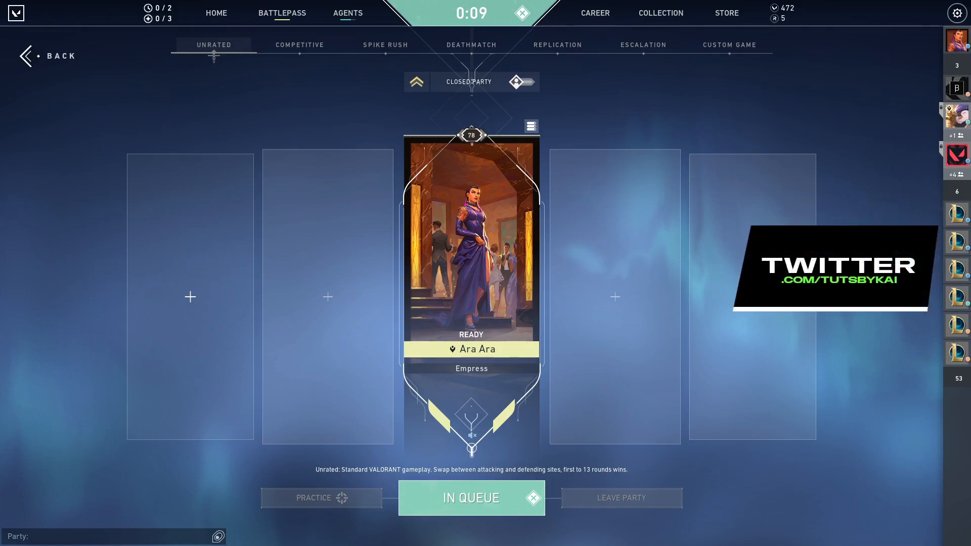
{"action": "left_click", "coordinate": [471, 498]}
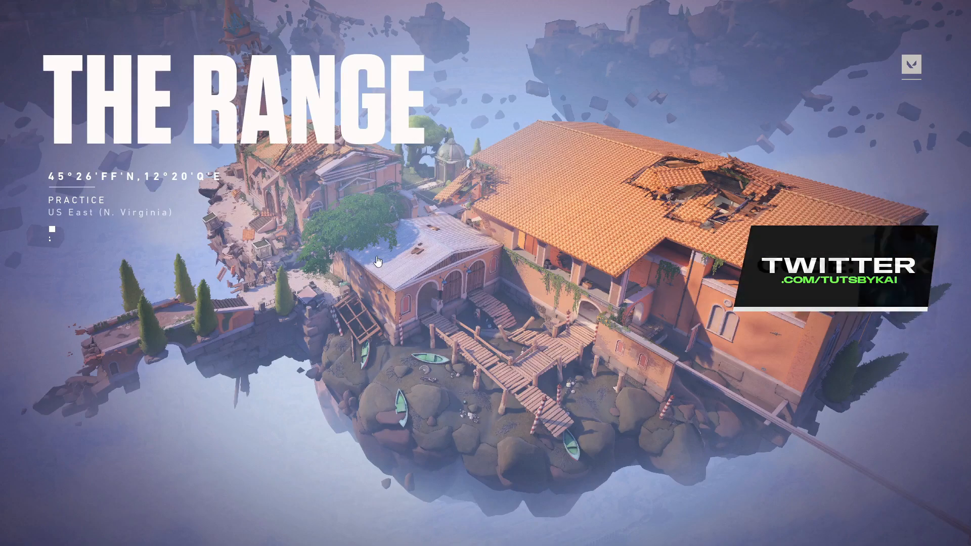
{"action": "mouse_move", "coordinate": [486, 278]}
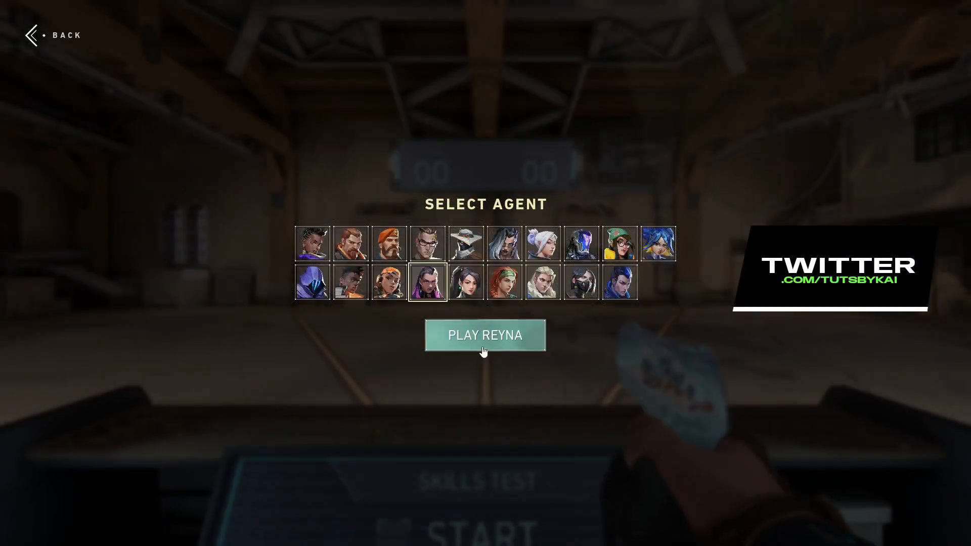
{"action": "left_click", "coordinate": [484, 335]}
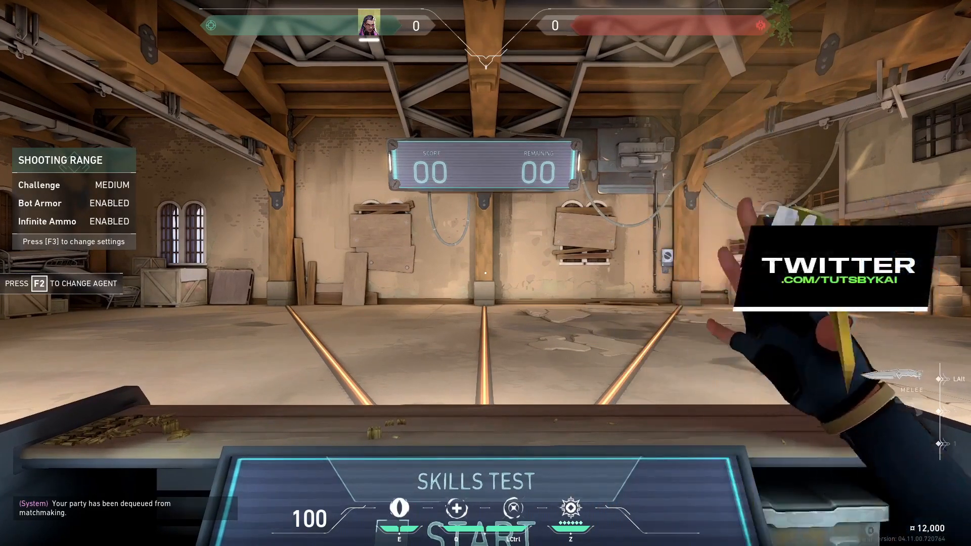